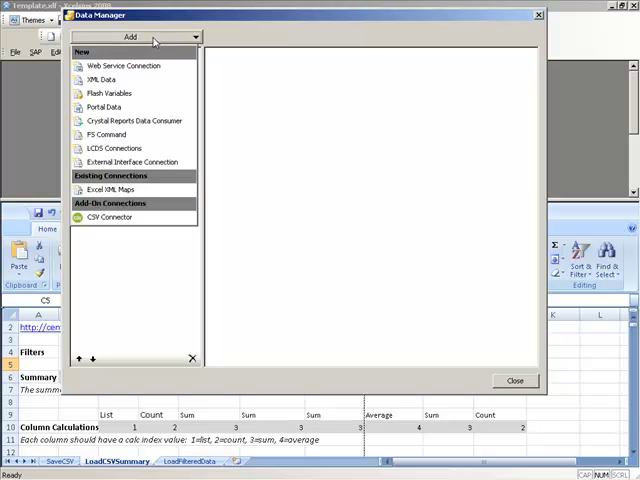
# Step: Add a CSV Connector connection and bind its CSV Data URL to cell A2
pyautogui.click(108, 217)
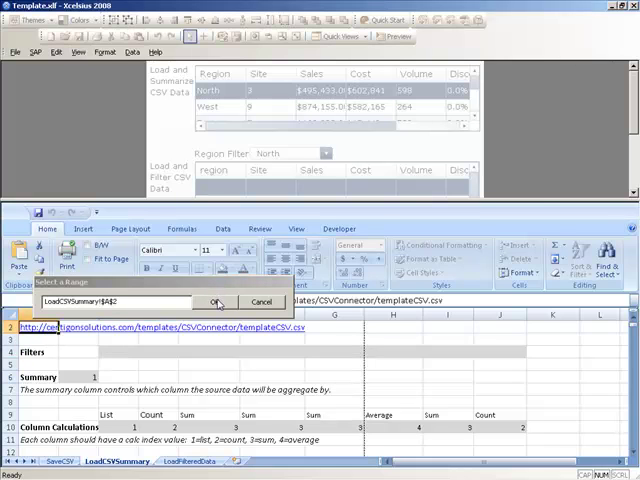
pyautogui.click(218, 302)
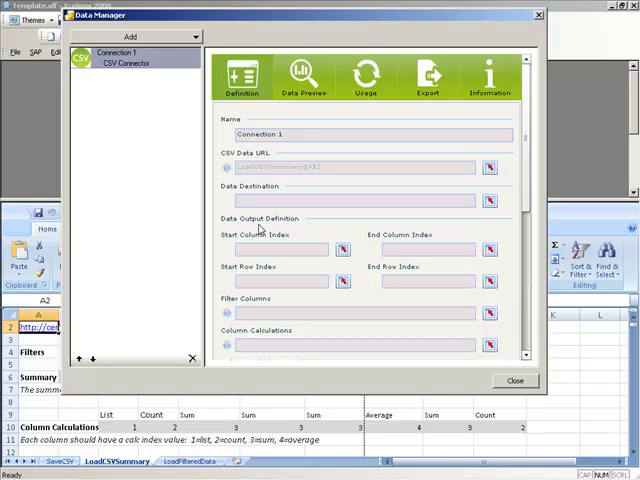
pyautogui.moveTo(250, 173)
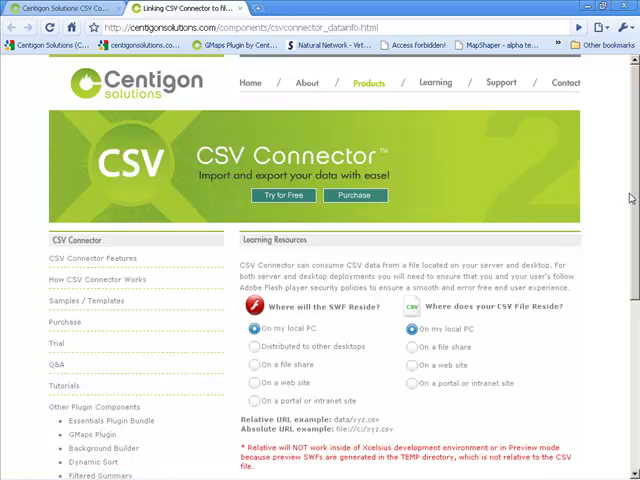
pyautogui.scroll(-3)
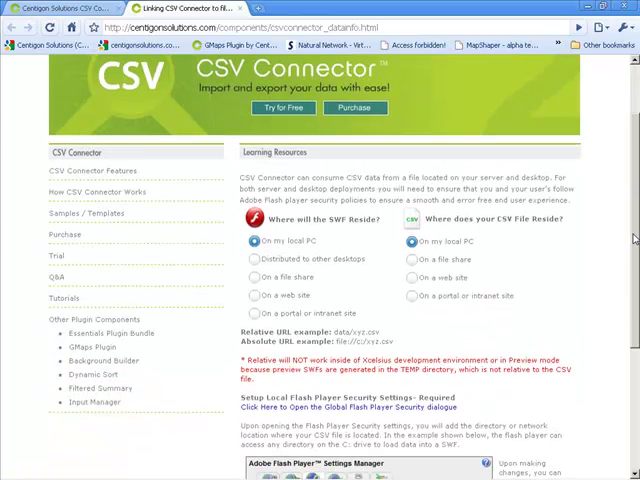
pyautogui.scroll(-3)
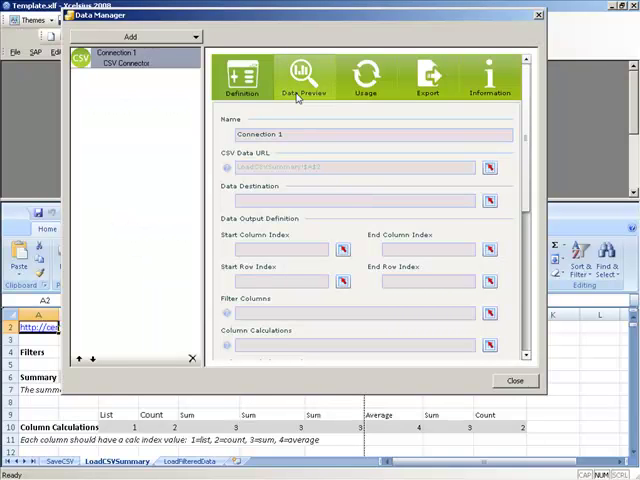
# Step: Preview the CSV data (8 columns, 3001 rows), then return to the Definition settings
pyautogui.click(304, 78)
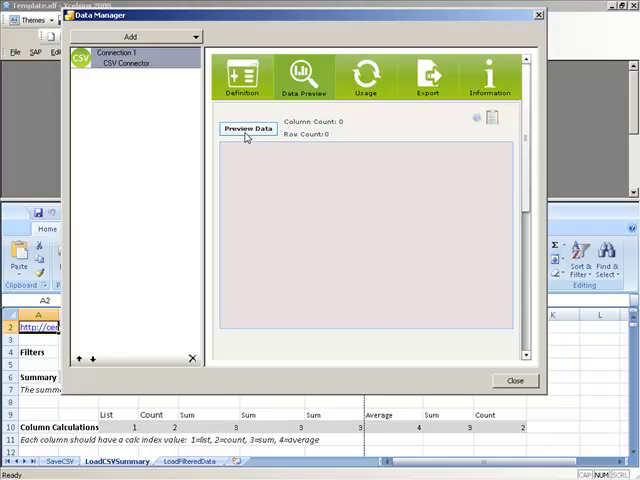
pyautogui.click(248, 128)
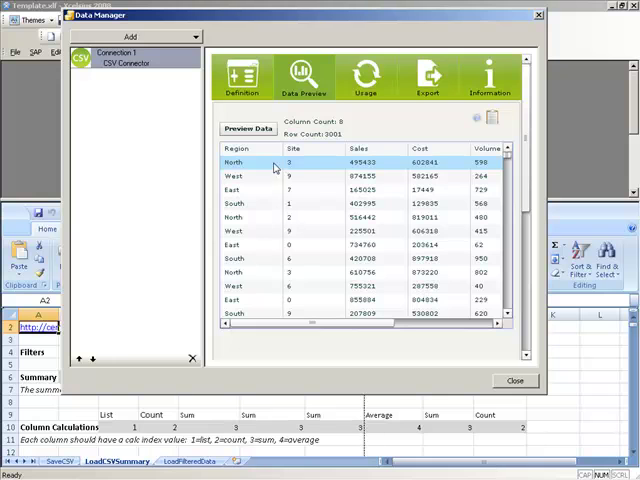
pyautogui.moveTo(270, 148)
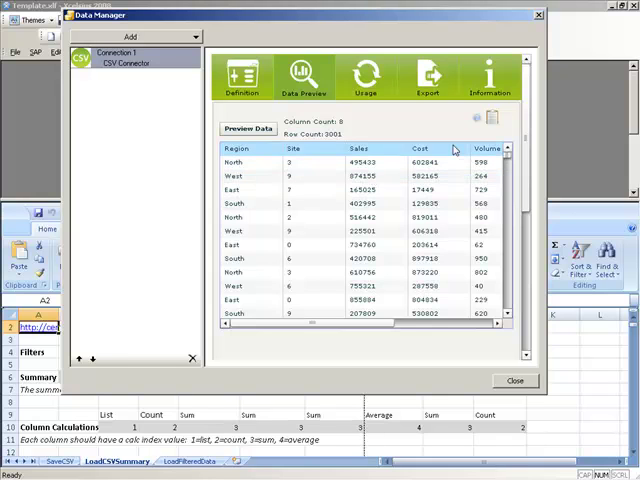
pyautogui.moveTo(478, 118)
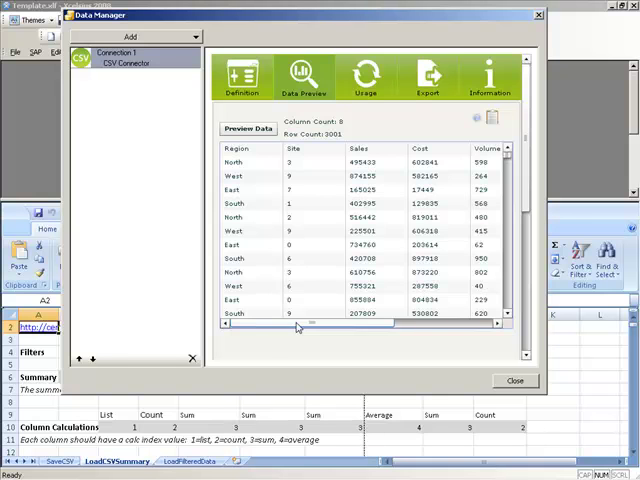
pyautogui.click(242, 78)
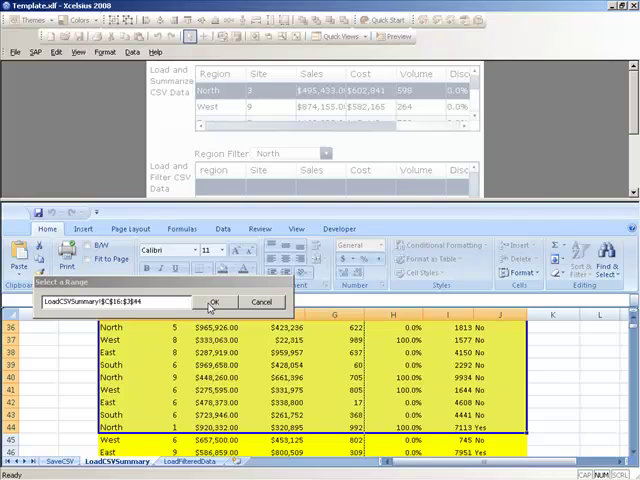
# Step: Set destination C16:J44 and preview output limited to columns 1–3 (Region, Site, Sales)
pyautogui.click(214, 301)
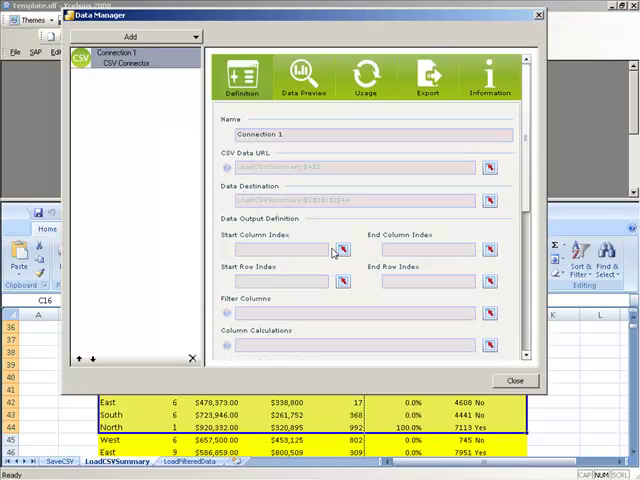
pyautogui.moveTo(289, 261)
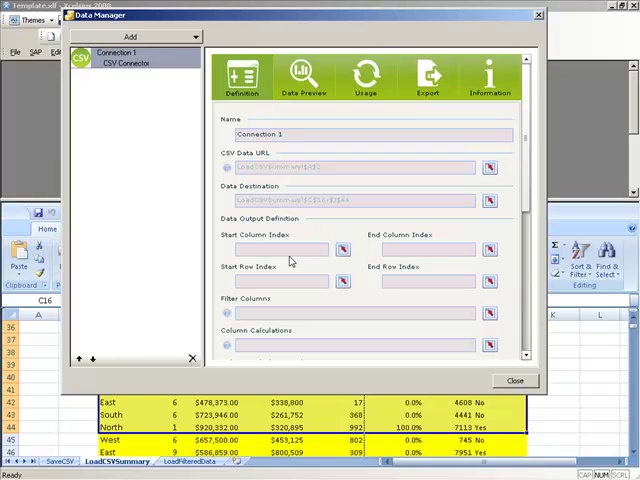
pyautogui.moveTo(283, 261)
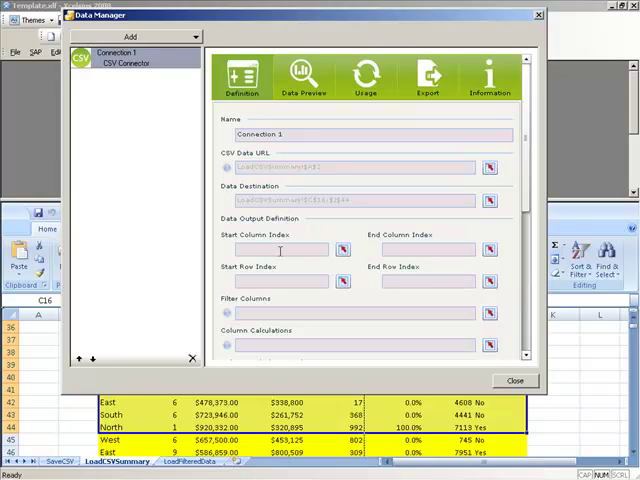
pyautogui.write('1')
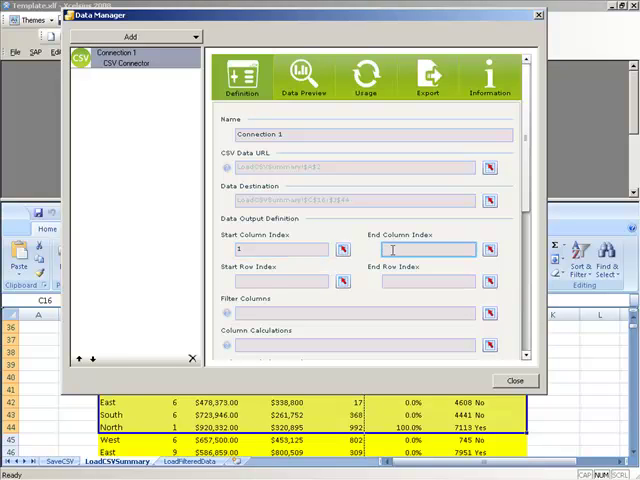
pyautogui.click(305, 78)
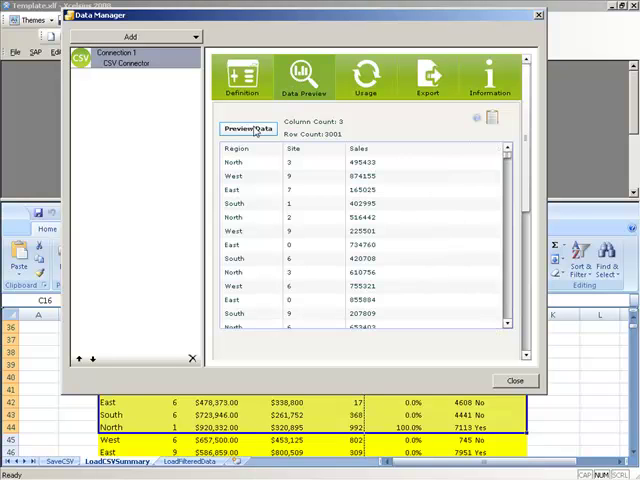
pyautogui.click(290, 162)
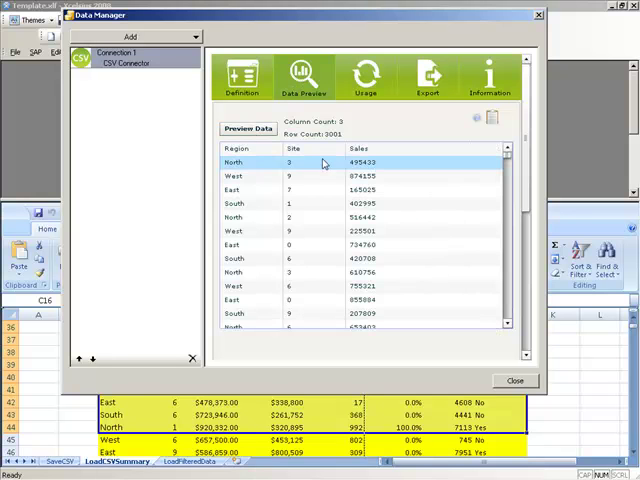
pyautogui.click(242, 77)
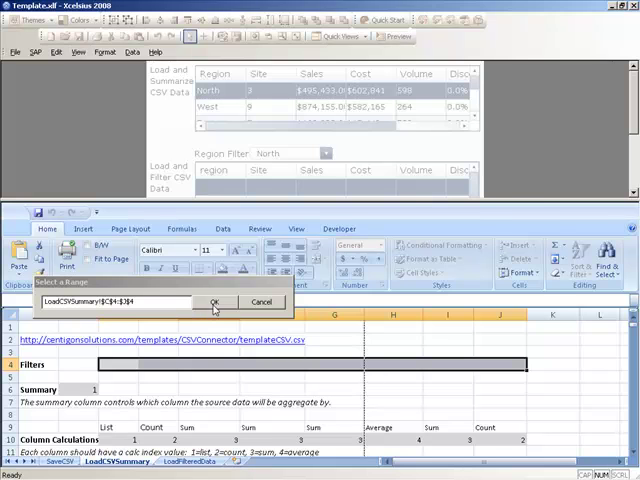
# Step: Set Filter Columns to C4:J4 and preview the 750 North-only rows
pyautogui.click(215, 302)
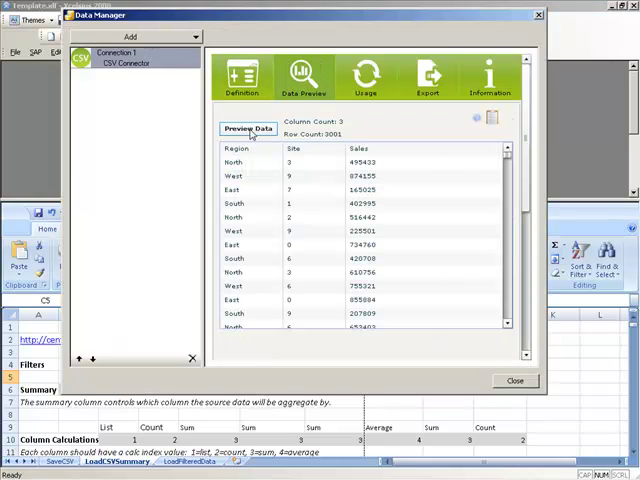
pyautogui.click(248, 128)
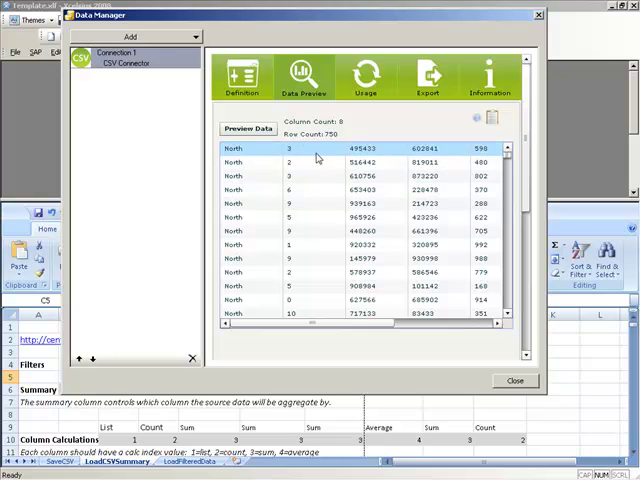
pyautogui.click(257, 203)
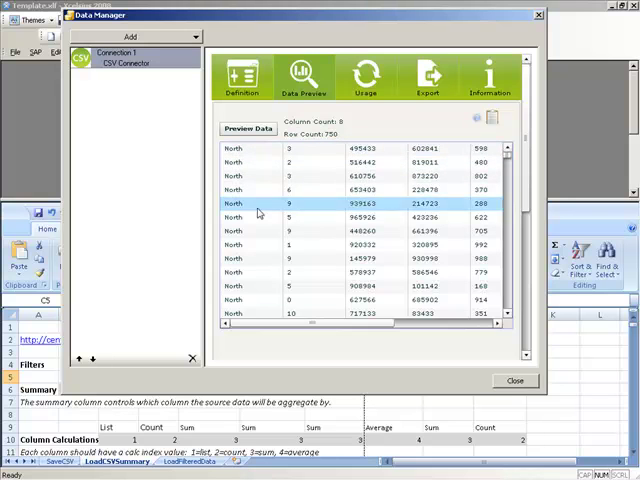
pyautogui.click(240, 76)
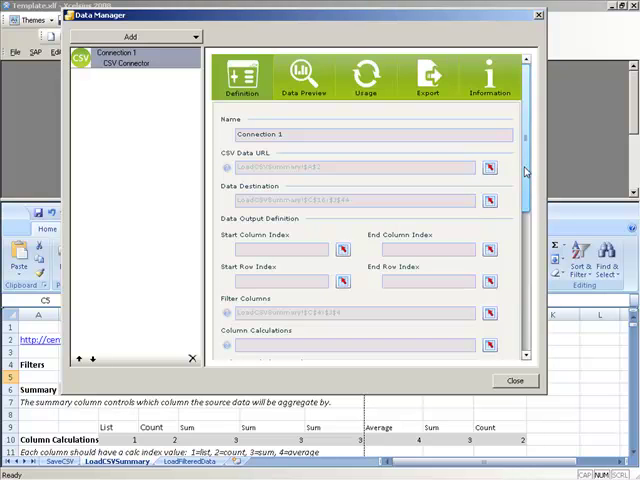
# Step: Bind Column Calculations to C10:J10 and Column Calculation Index to cell B6
pyautogui.scroll(-3)
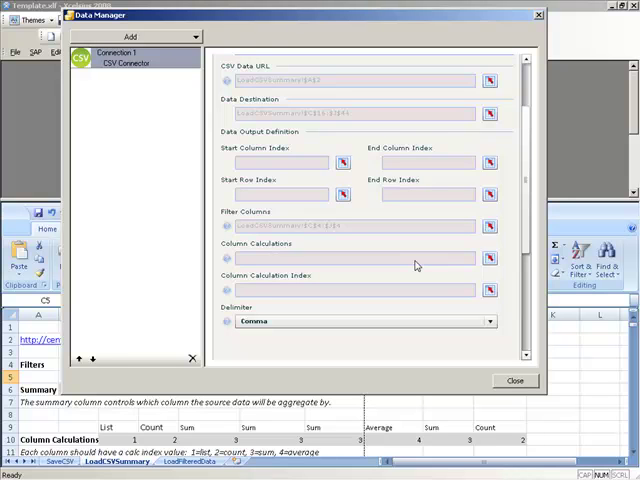
pyautogui.moveTo(310, 302)
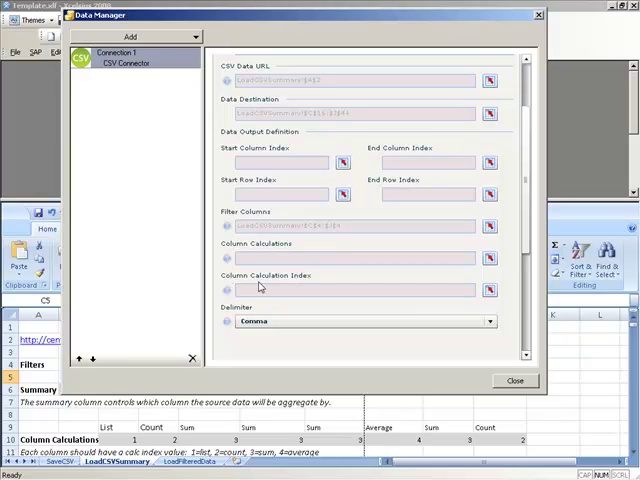
pyautogui.moveTo(233, 291)
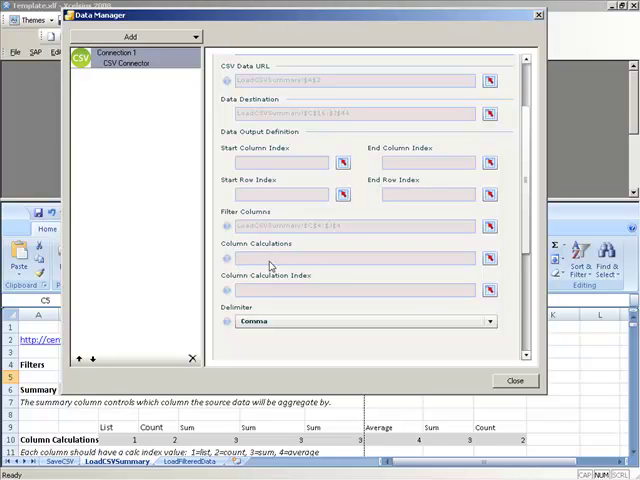
pyautogui.moveTo(310, 282)
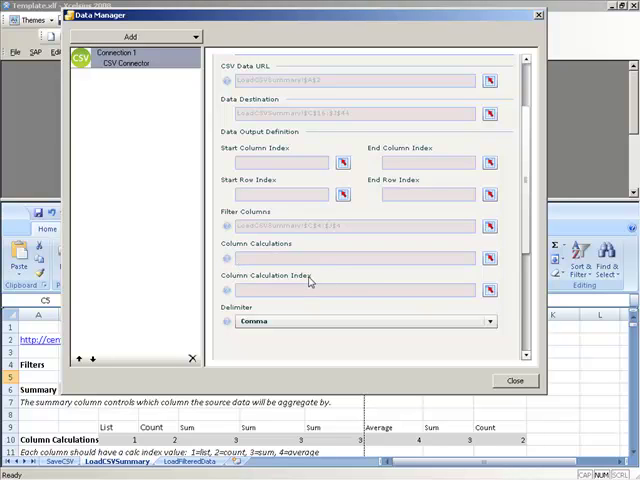
pyautogui.moveTo(424, 283)
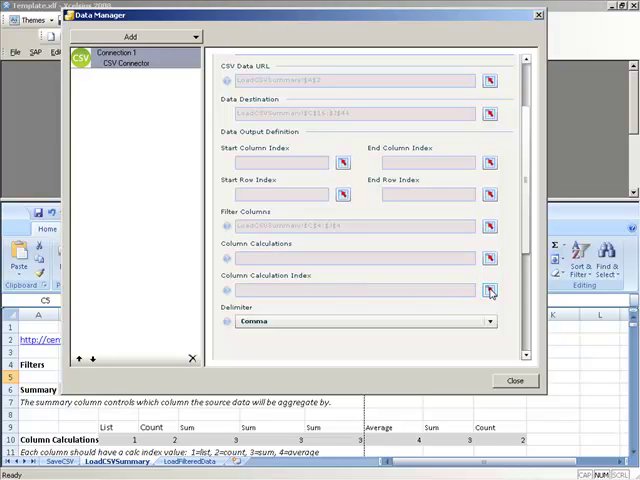
pyautogui.click(490, 290)
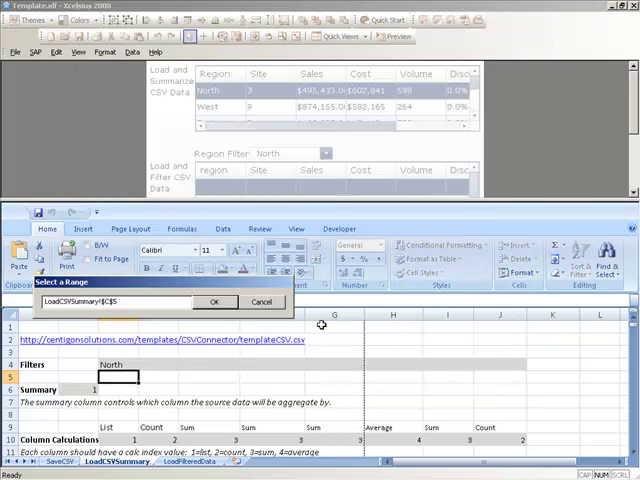
pyautogui.moveTo(64, 390)
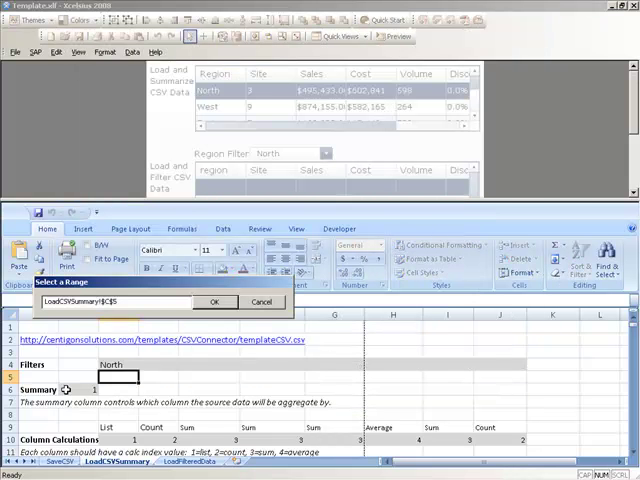
pyautogui.click(216, 301)
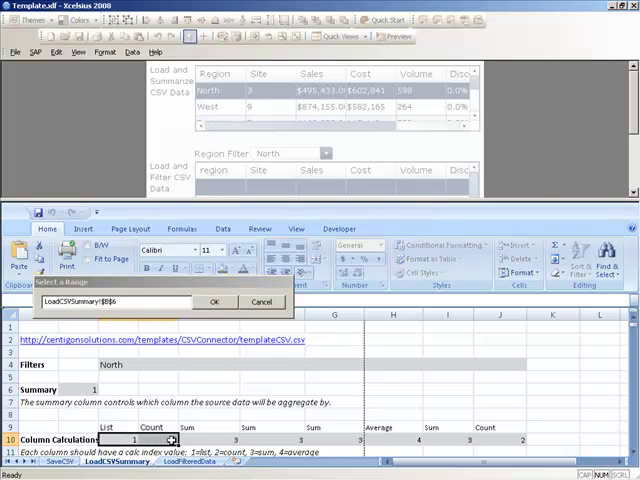
pyautogui.click(214, 301)
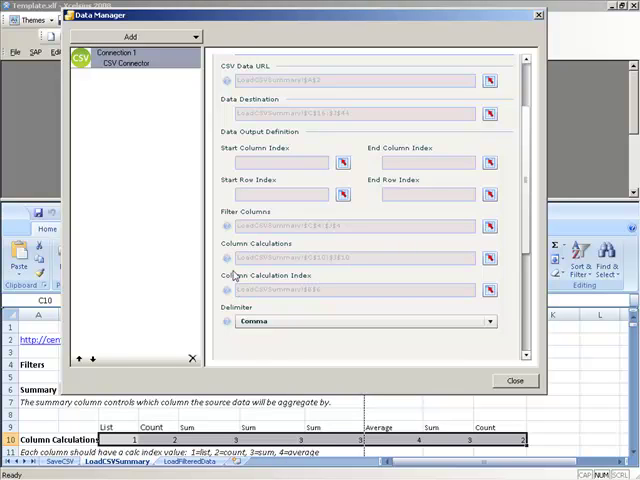
pyautogui.moveTo(267, 393)
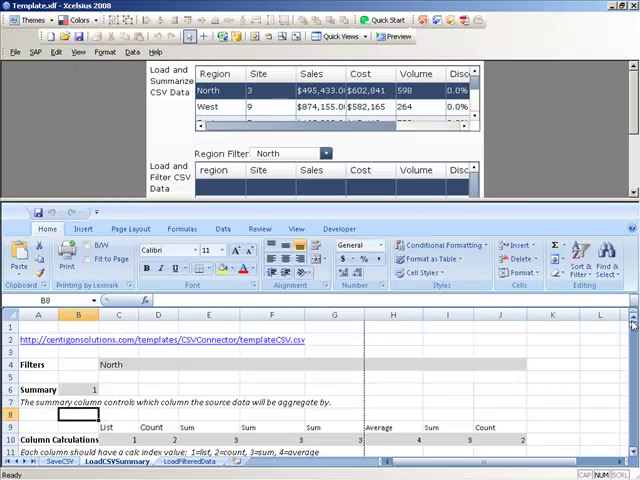
# Step: Reopen the CSV connection and preview its summarized data
pyautogui.click(113, 364)
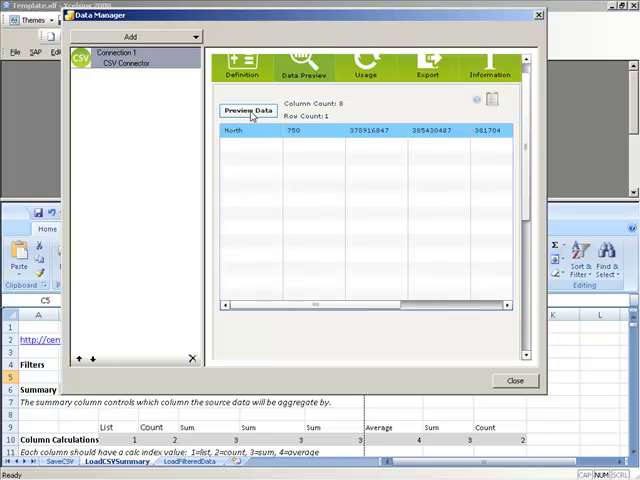
pyautogui.click(247, 110)
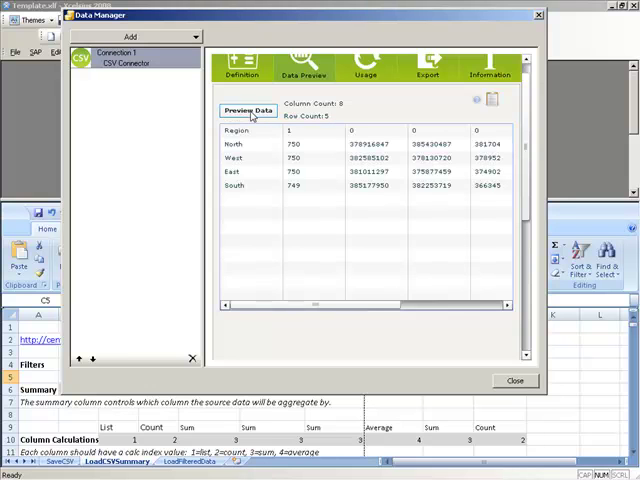
pyautogui.click(237, 144)
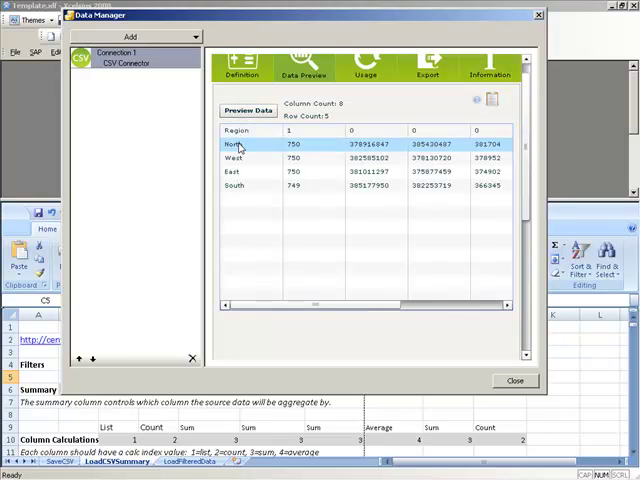
pyautogui.click(237, 131)
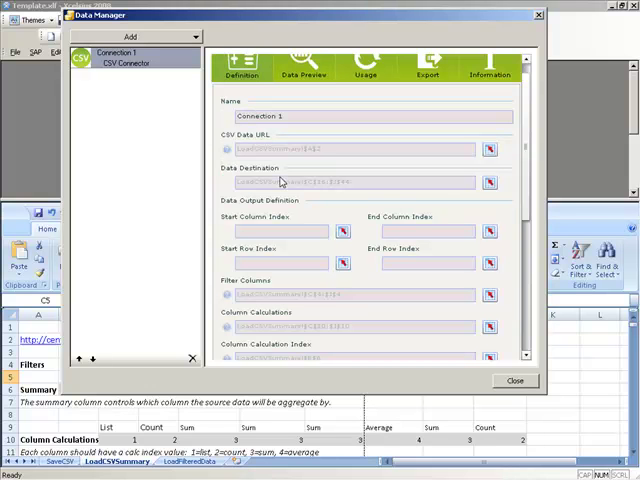
pyautogui.moveTo(271, 262)
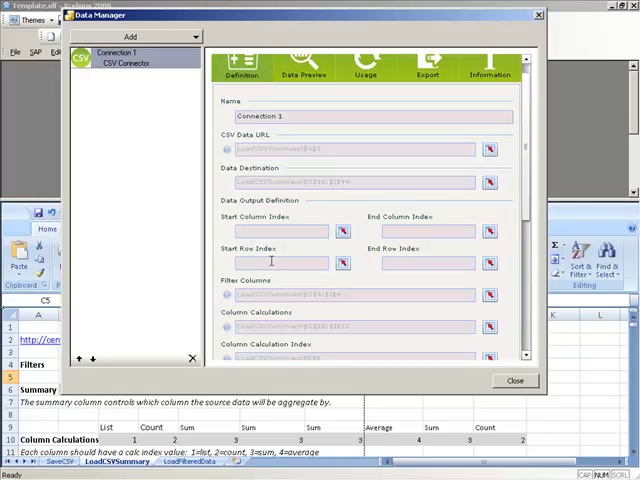
# Step: Set Start Row Index to 2 and re-preview the North, West, East, South rows
pyautogui.write('2')
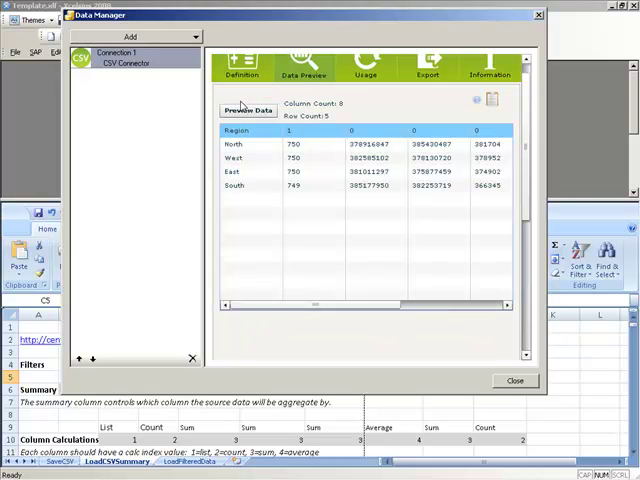
pyautogui.click(248, 110)
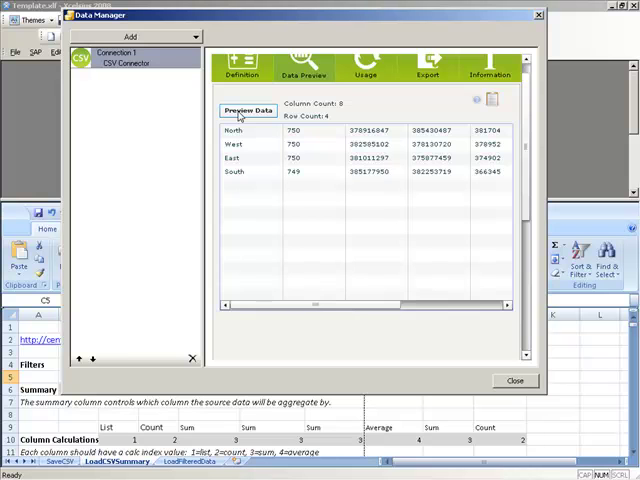
pyautogui.click(366, 62)
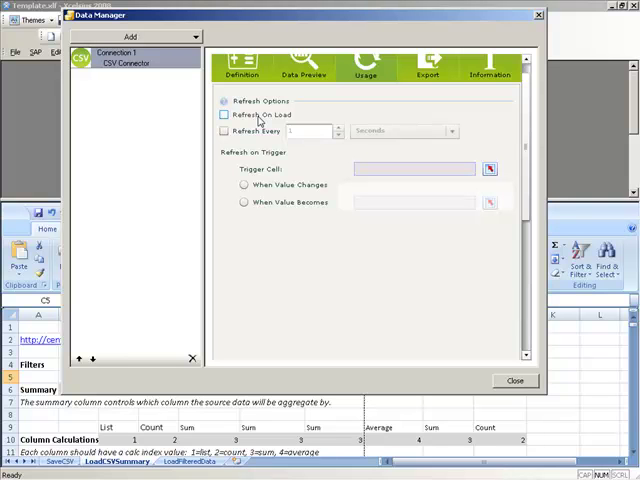
# Step: Tick Refresh On Load for the CSV connection on the Usage tab
pyautogui.click(222, 114)
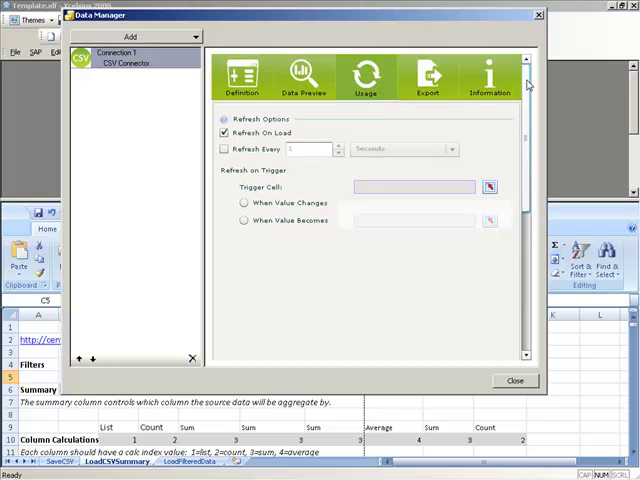
pyautogui.click(426, 78)
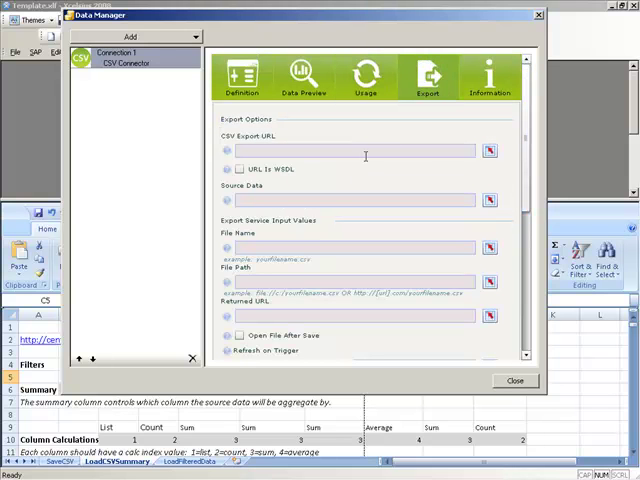
pyautogui.moveTo(338, 241)
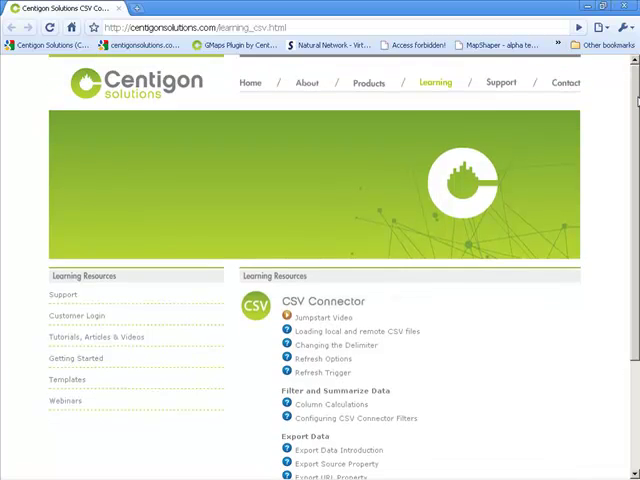
pyautogui.scroll(-3)
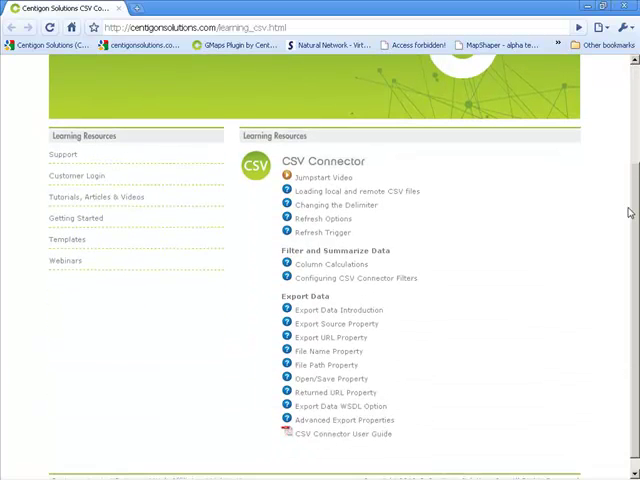
pyautogui.moveTo(135, 252)
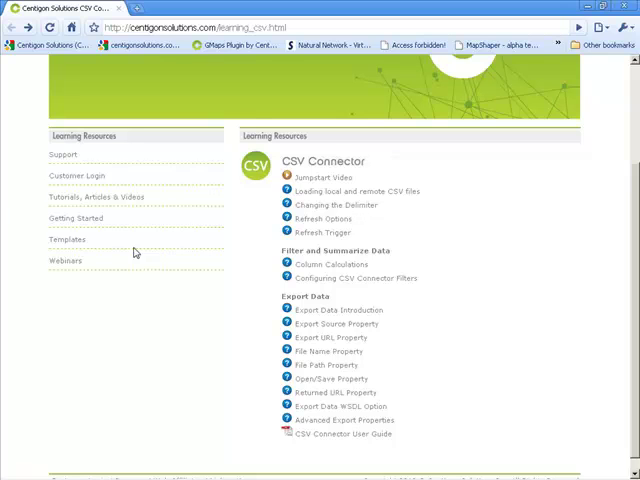
pyautogui.moveTo(304, 293)
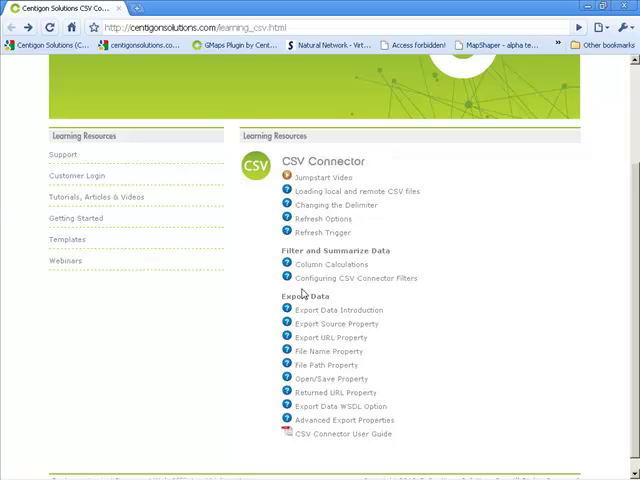